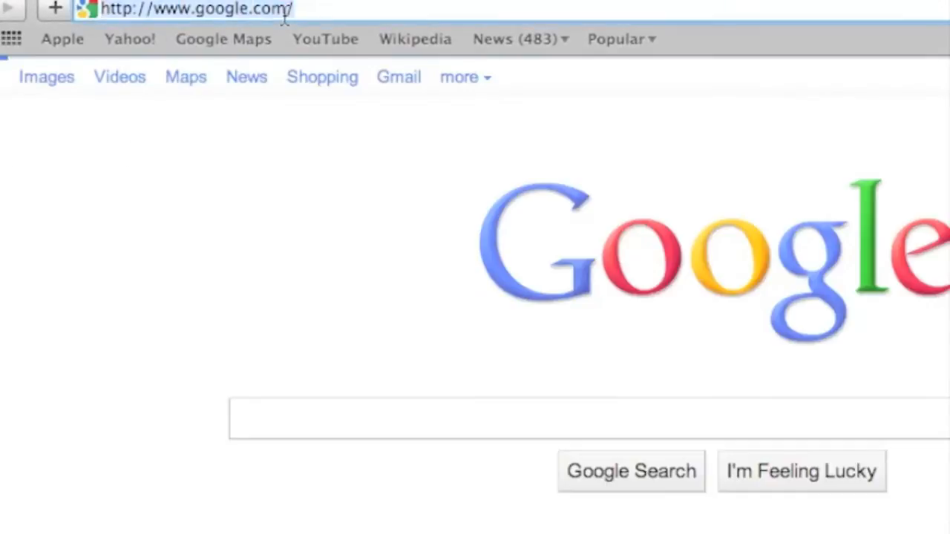
Enter gmail.com in Safari and choose the top hit 'Gmail: Email from Google'
{"action": "type", "text": "gmail.com/"}
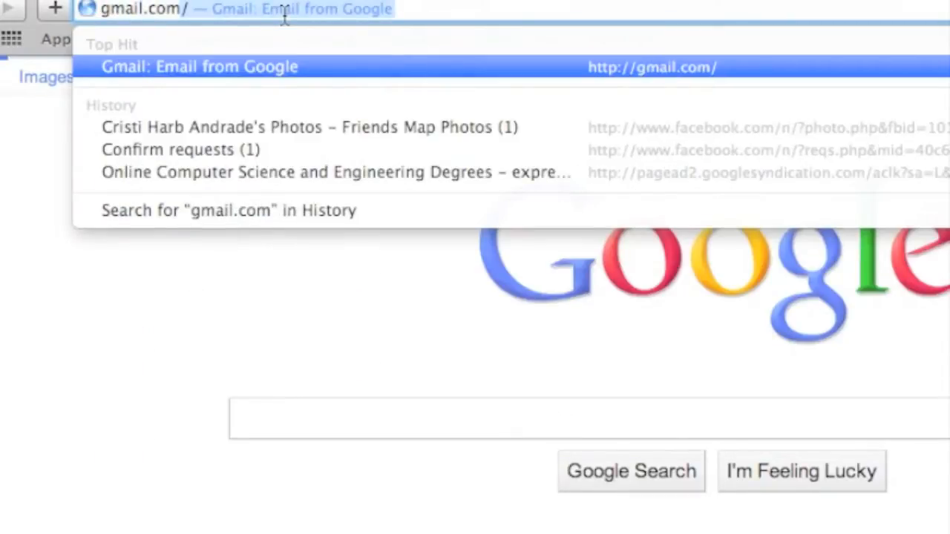
{"action": "left_click", "coordinate": [199, 66]}
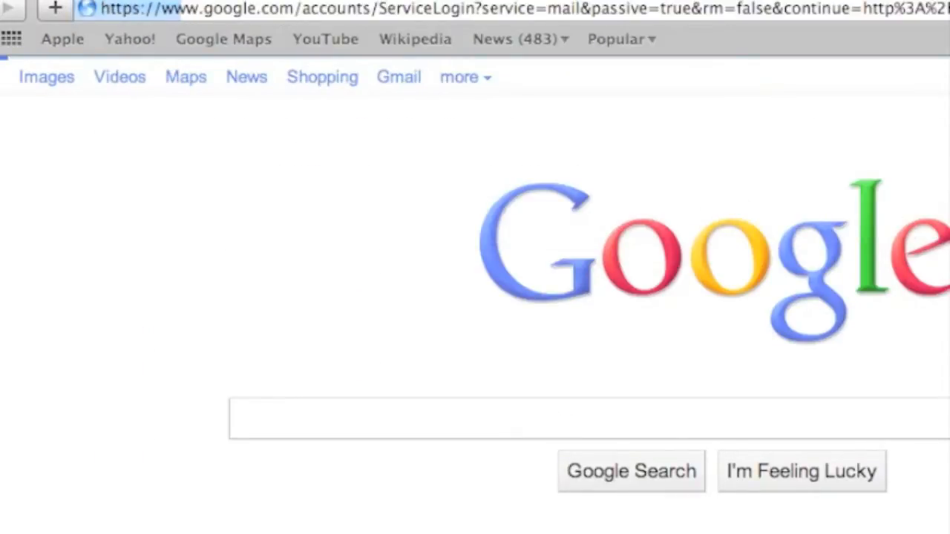
{"action": "left_click", "coordinate": [398, 76]}
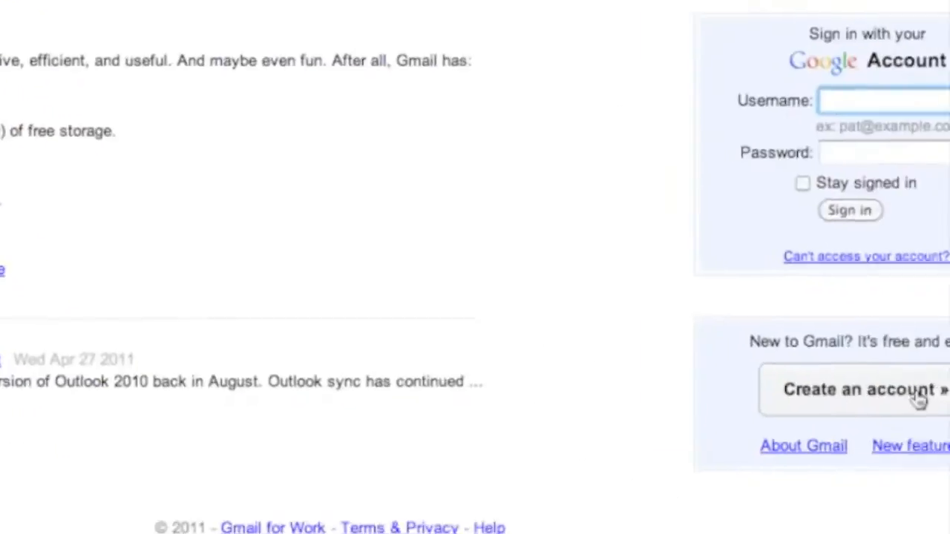
Start 'Create an account' and scroll through the Gmail account creation form
{"action": "scroll", "scroll_direction": "down", "scroll_amount": 3}
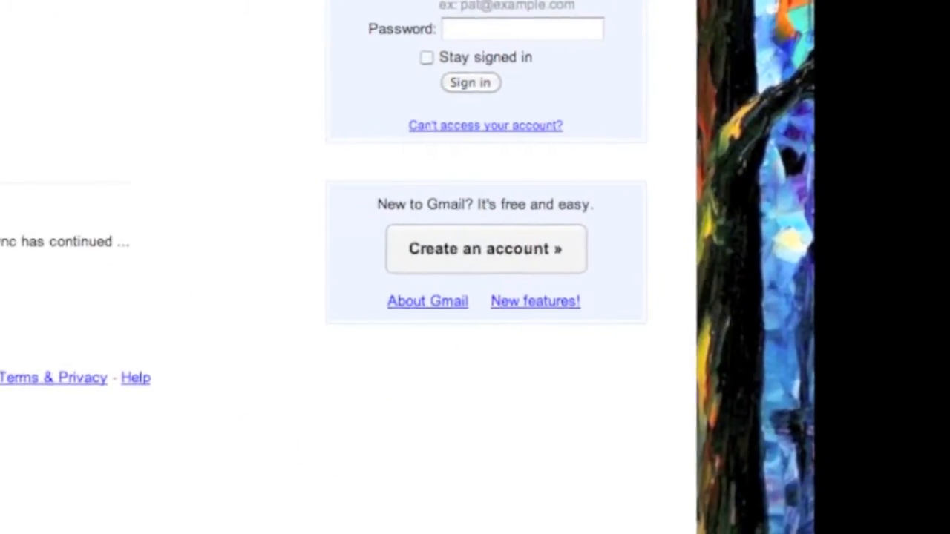
{"action": "left_click", "coordinate": [485, 249]}
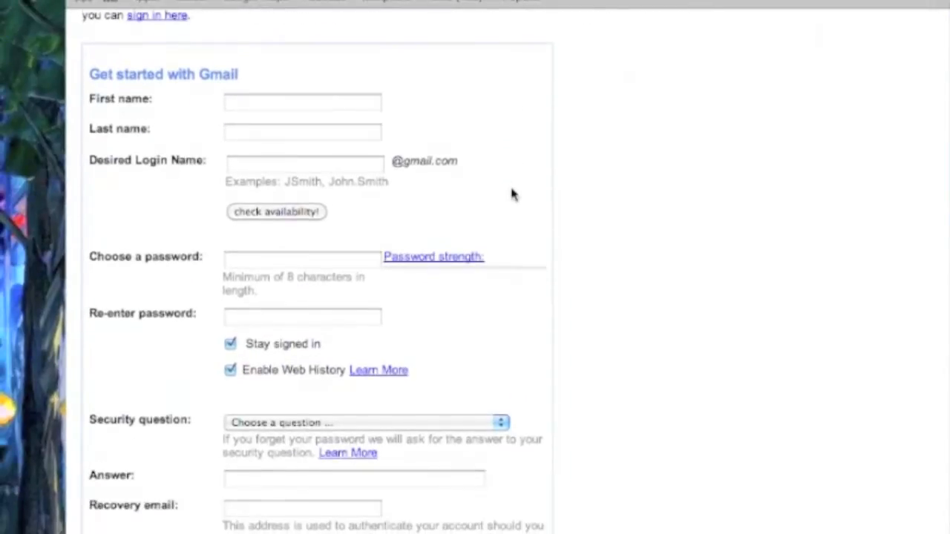
{"action": "scroll", "scroll_direction": "down", "scroll_amount": 3}
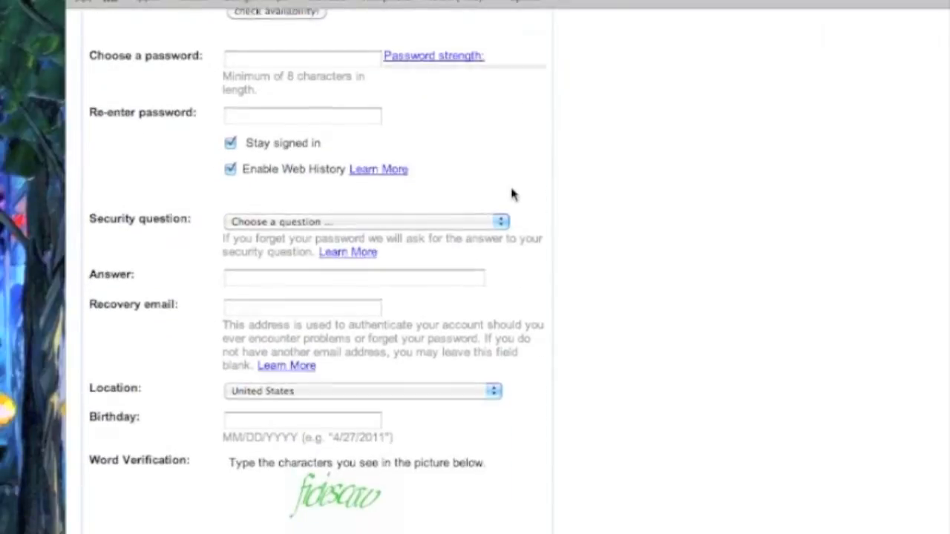
{"action": "scroll", "scroll_direction": "down", "scroll_amount": 3}
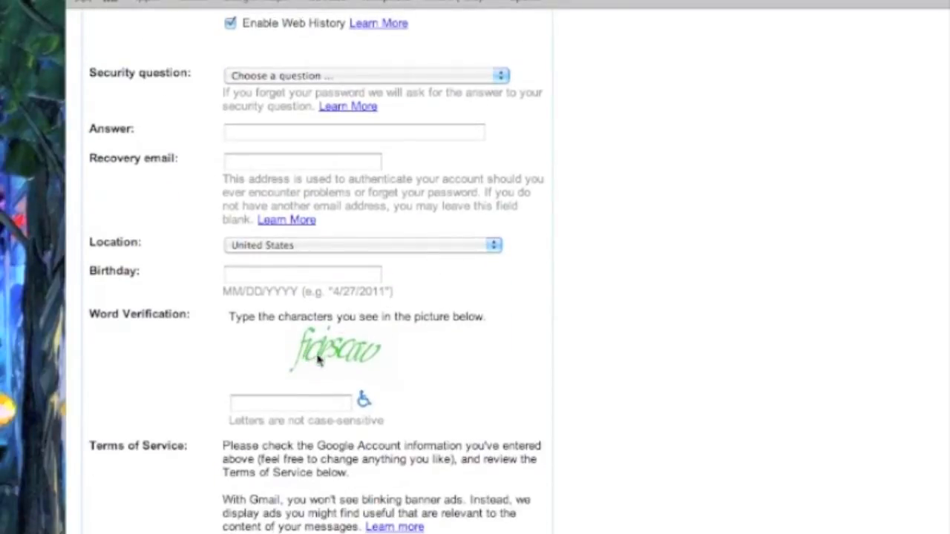
{"action": "scroll", "scroll_direction": "down", "scroll_amount": 3}
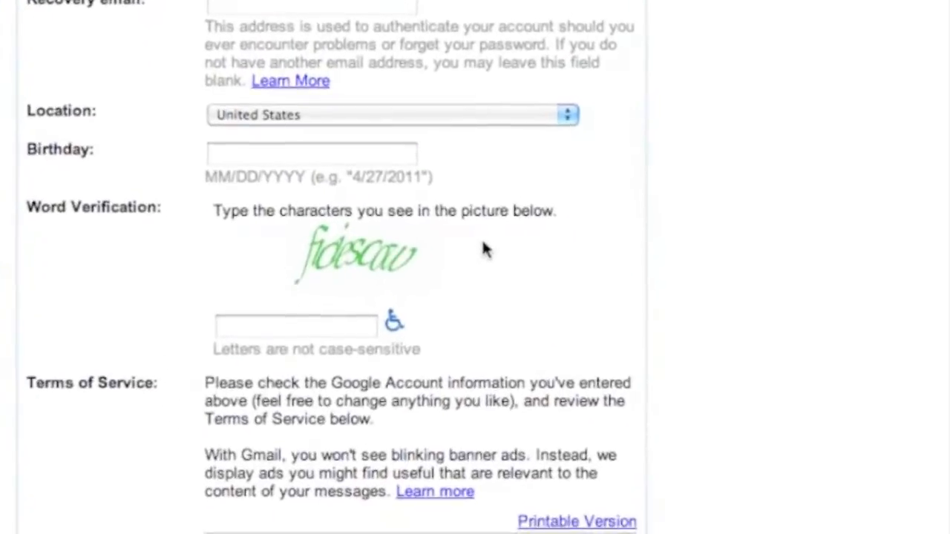
{"action": "mouse_move", "coordinate": [460, 265]}
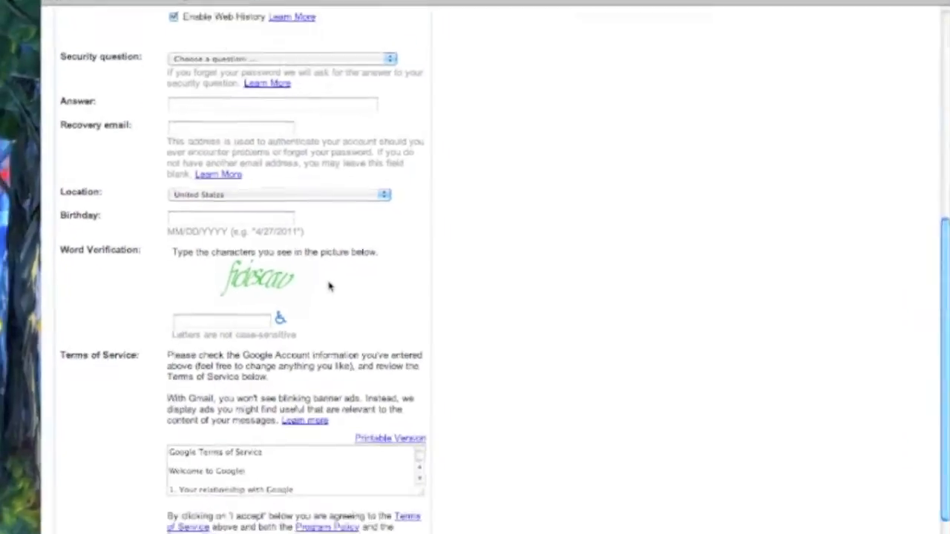
{"action": "scroll", "scroll_direction": "down", "scroll_amount": 3}
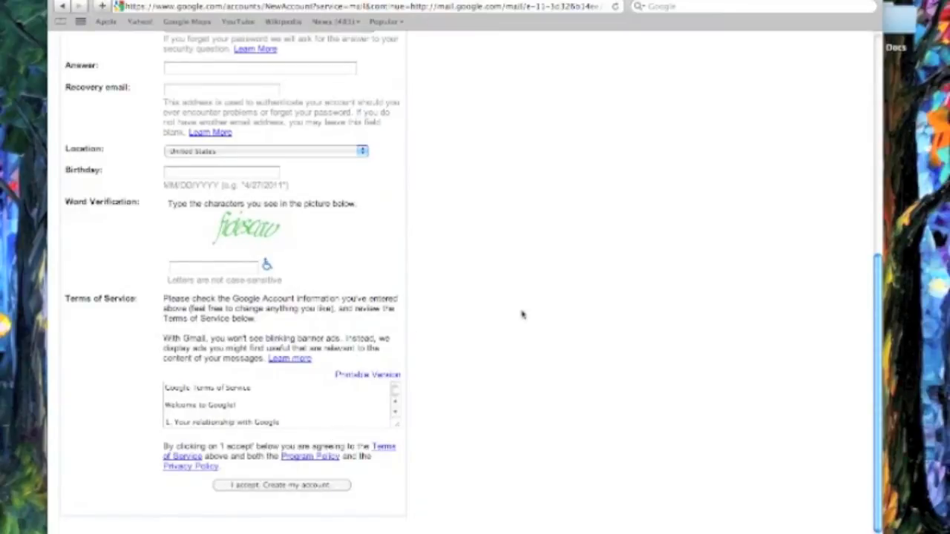
{"action": "scroll", "scroll_direction": "up", "scroll_amount": 3}
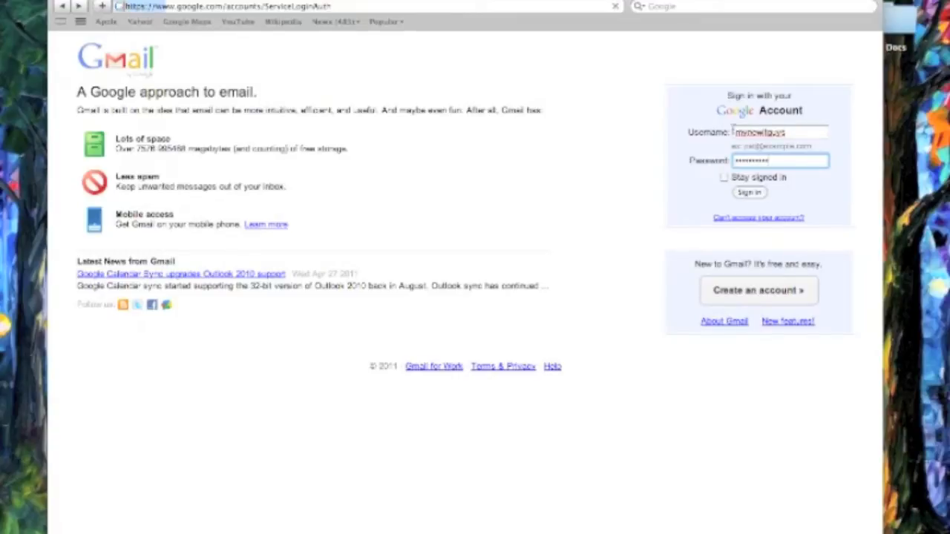
Sign in with the entered credentials to reach the three welcome messages
{"action": "left_click", "coordinate": [749, 193]}
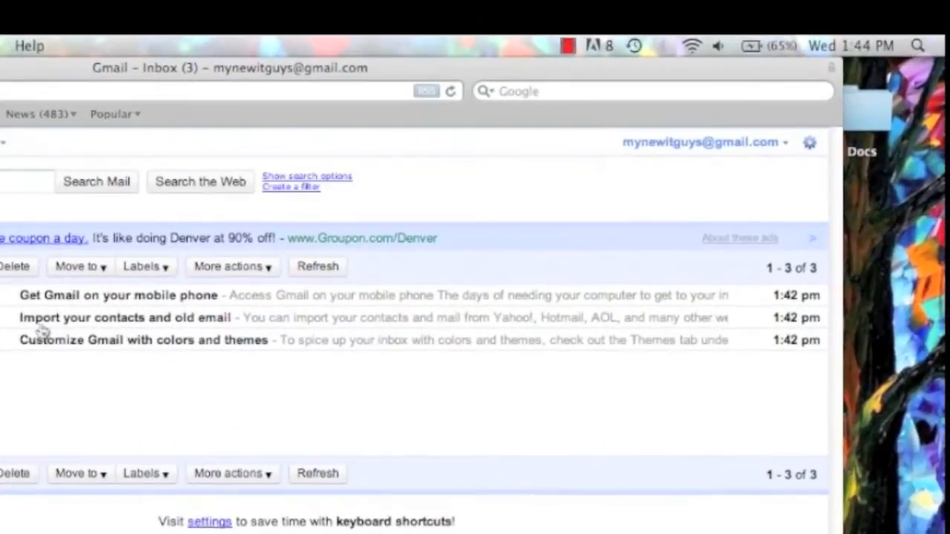
Enable and save IMAP access in Gmail's Forwarding and POP/IMAP settings, then launch Mail
{"action": "left_click", "coordinate": [809, 142]}
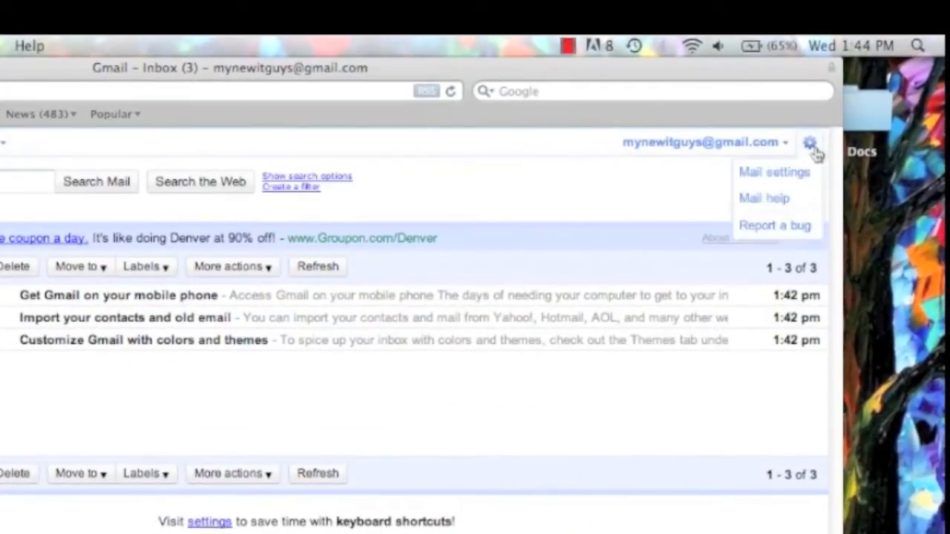
{"action": "mouse_move", "coordinate": [774, 172]}
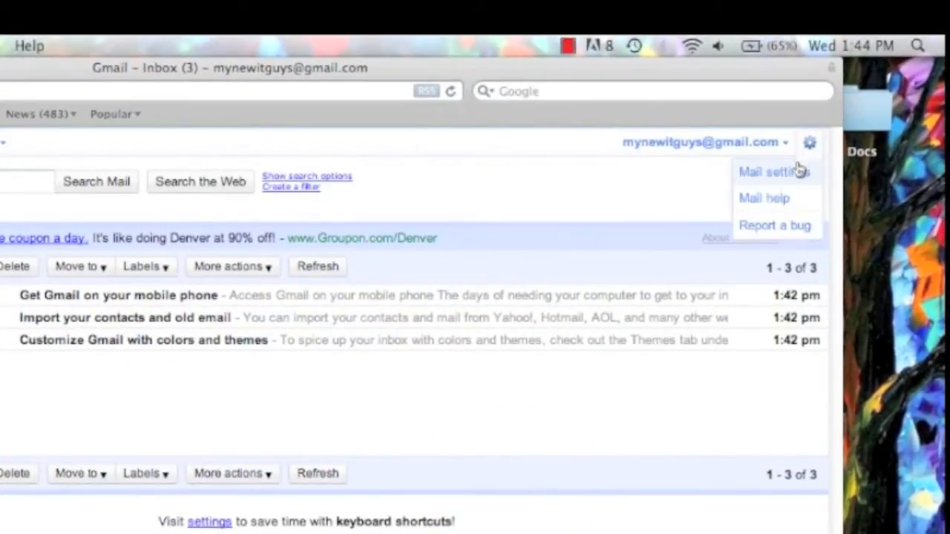
{"action": "left_click", "coordinate": [774, 172]}
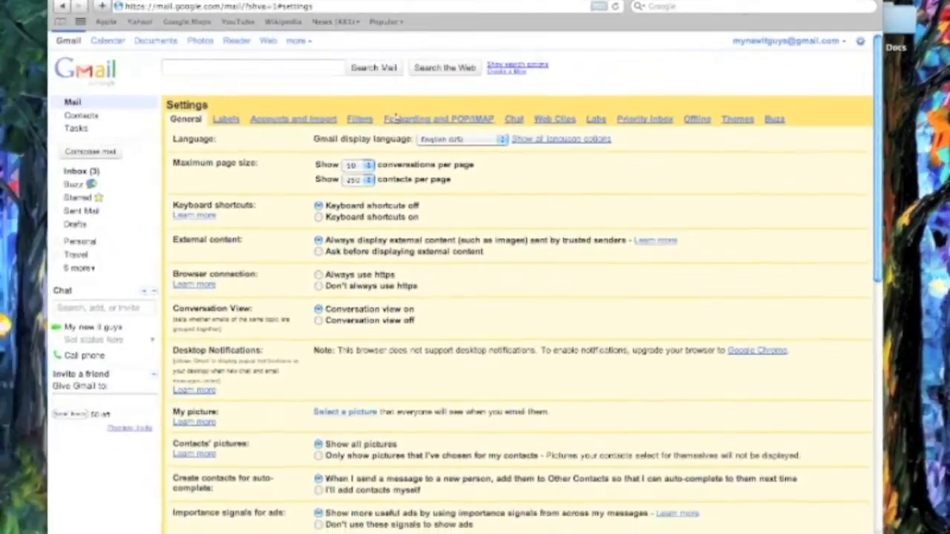
{"action": "left_click", "coordinate": [438, 119]}
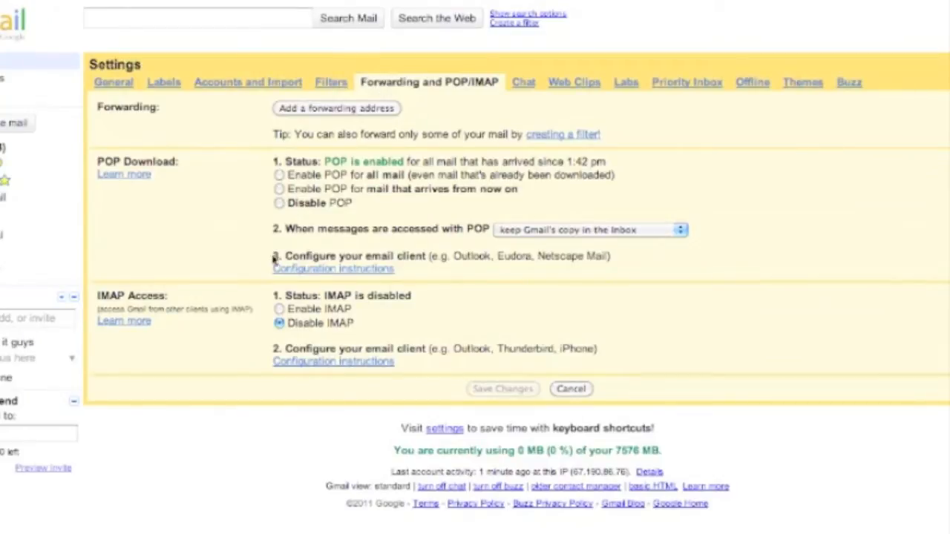
{"action": "left_click", "coordinate": [280, 309]}
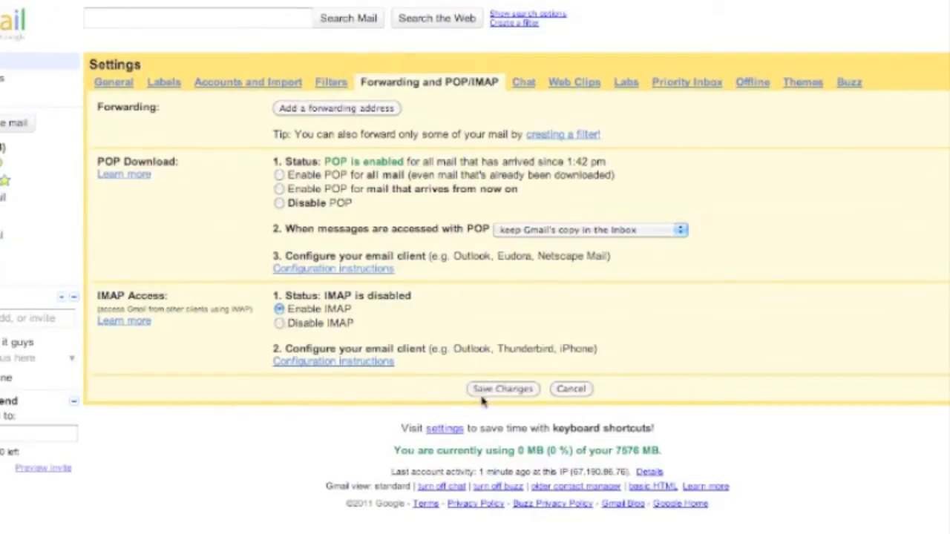
{"action": "left_click", "coordinate": [501, 389]}
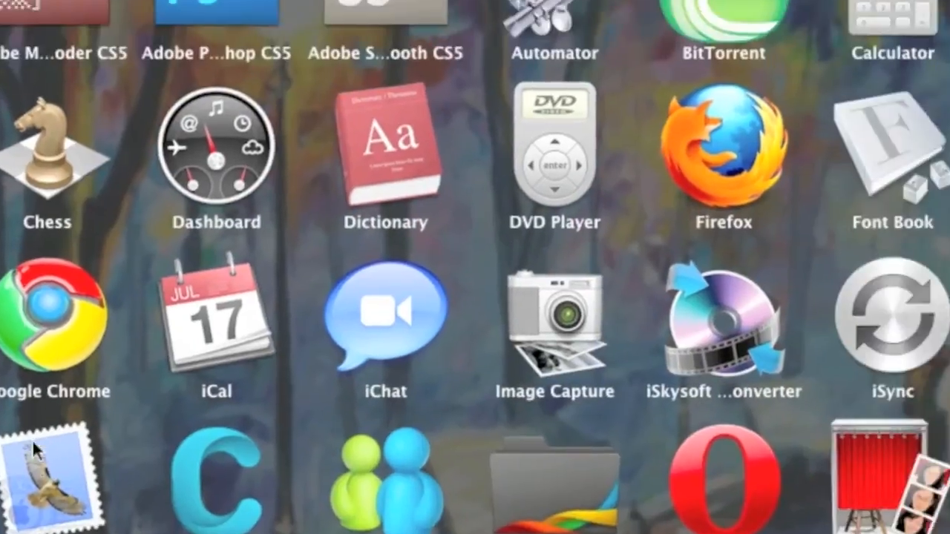
{"action": "left_click", "coordinate": [48, 482]}
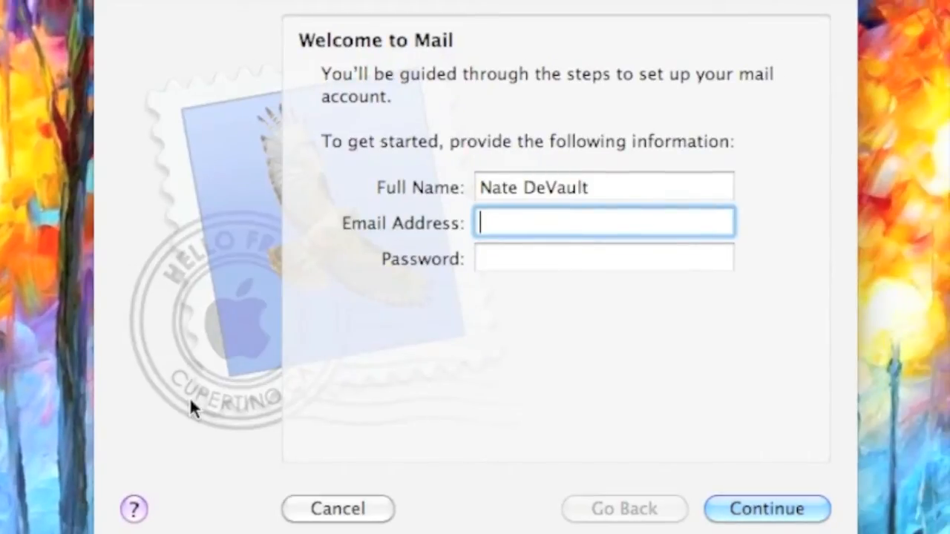
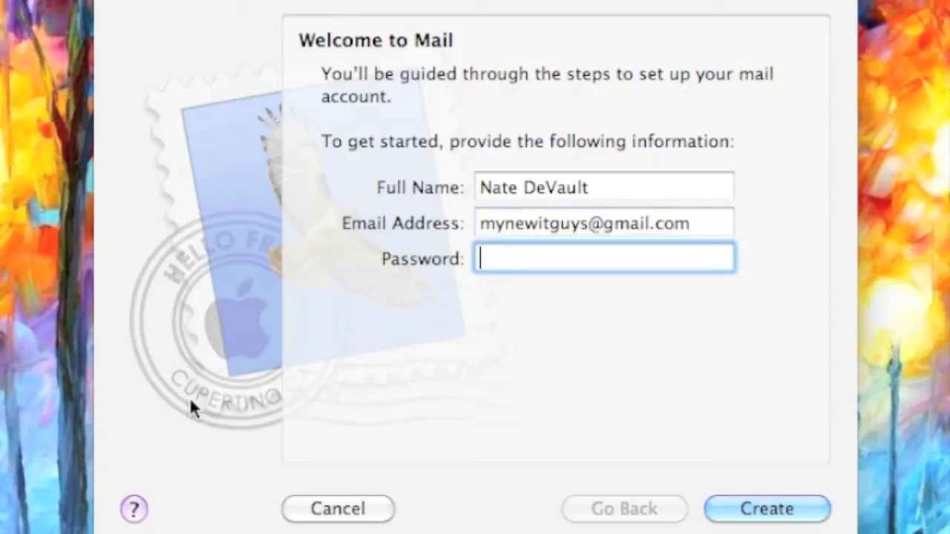
{"action": "type", "text": "password"}
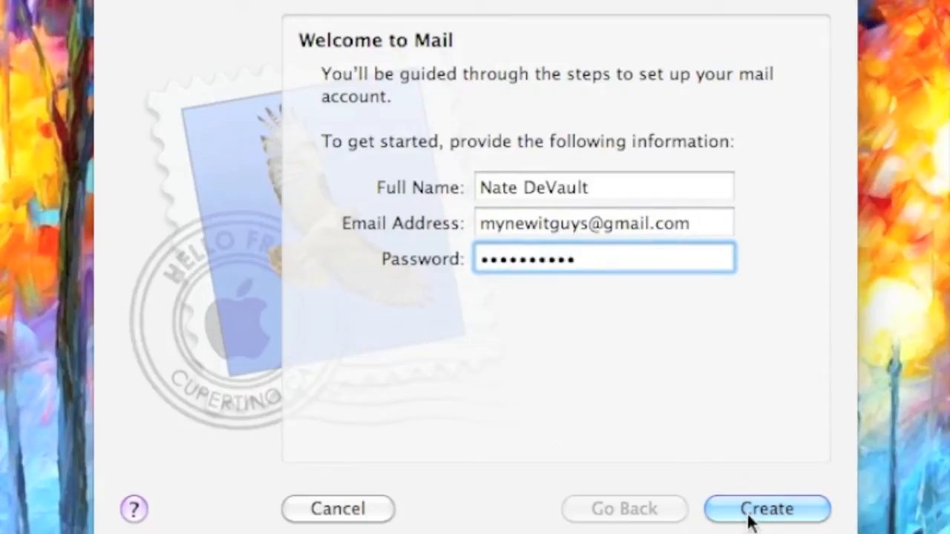
{"action": "left_click", "coordinate": [767, 509]}
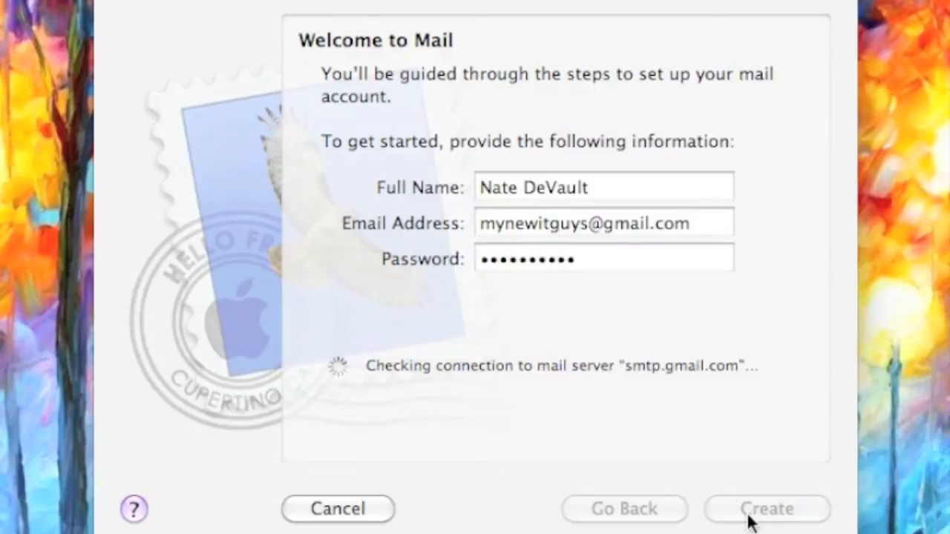
{"action": "mouse_move", "coordinate": [651, 375]}
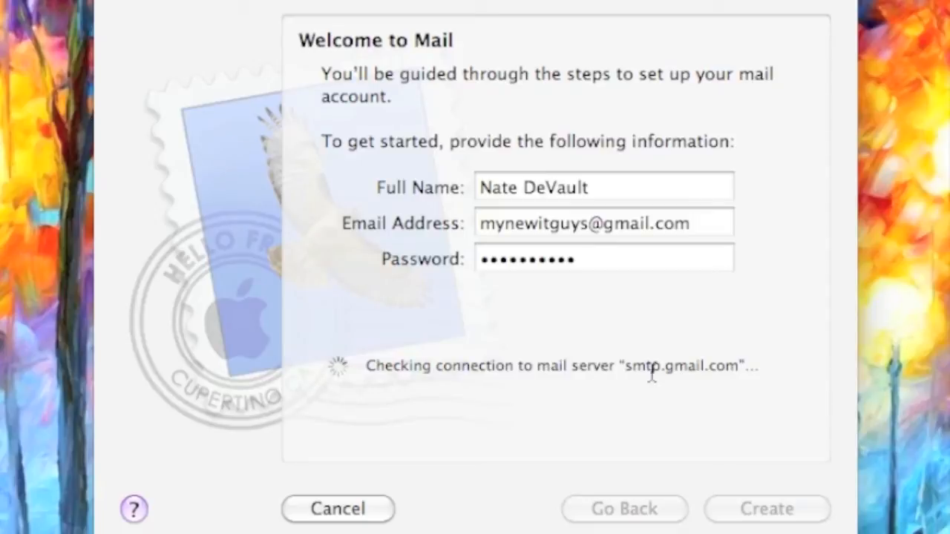
{"action": "left_click", "coordinate": [766, 509]}
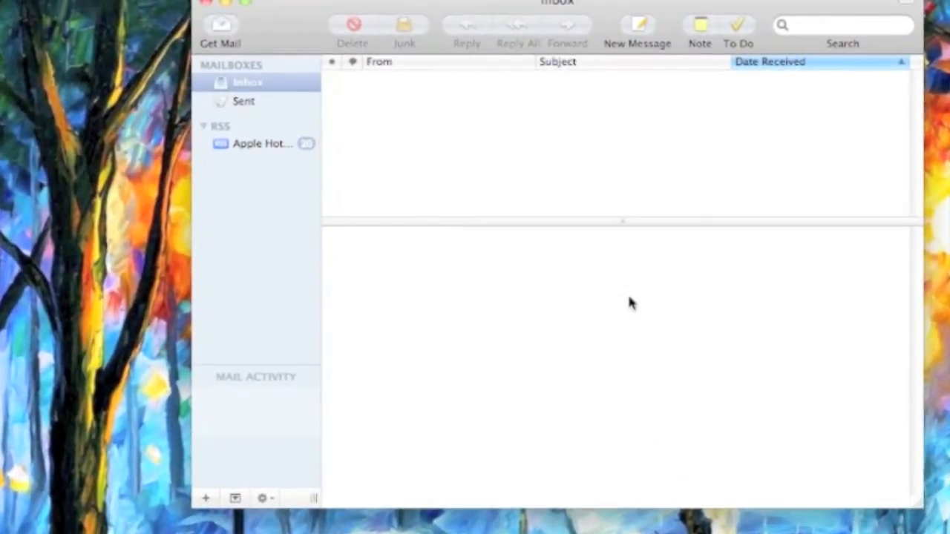
{"action": "mouse_move", "coordinate": [677, 193]}
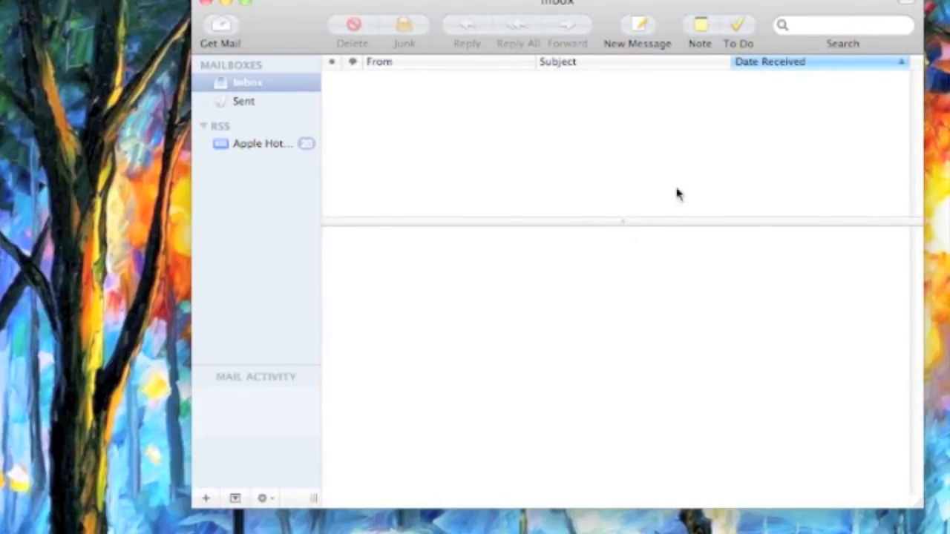
{"action": "mouse_move", "coordinate": [289, 149]}
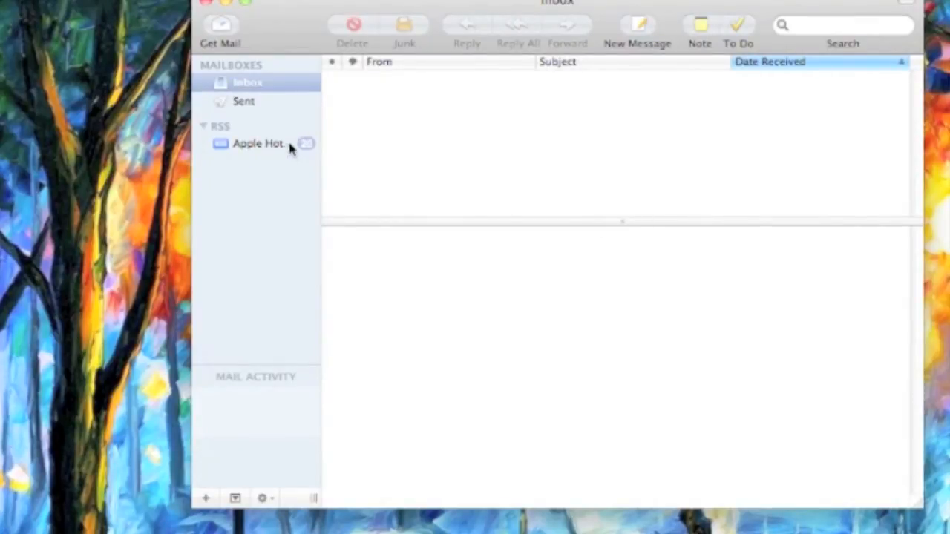
Sync the inbox until the three unread Gmail Team messages appear
{"action": "left_click", "coordinate": [220, 30]}
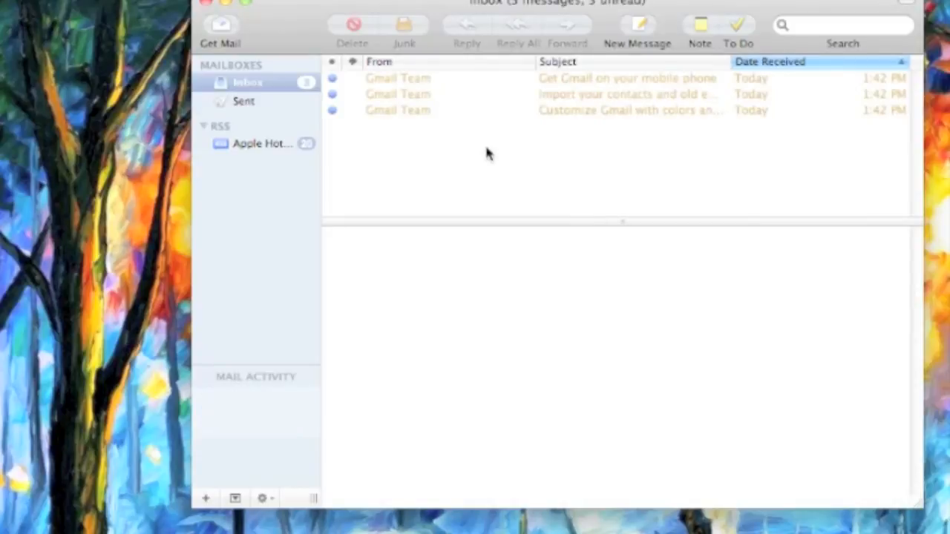
{"action": "mouse_move", "coordinate": [407, 5]}
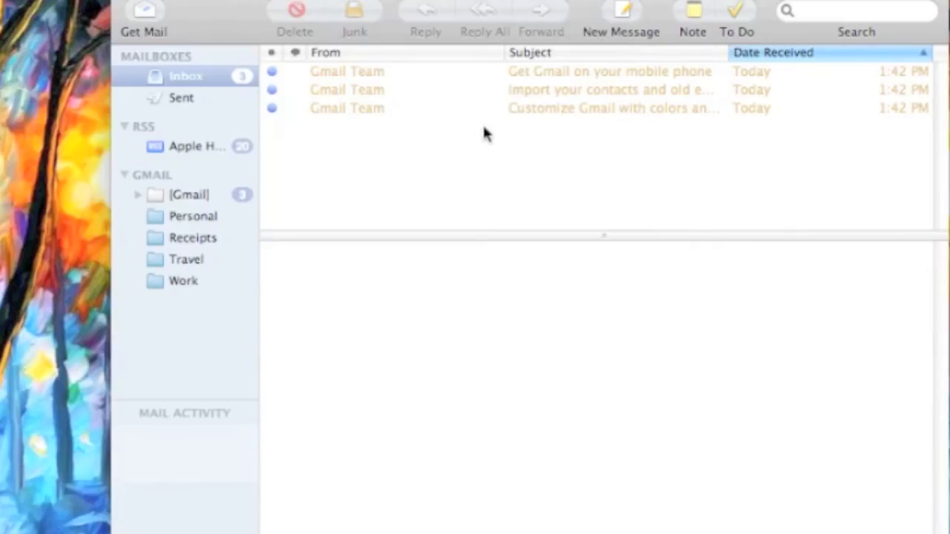
{"action": "mouse_move", "coordinate": [683, 187]}
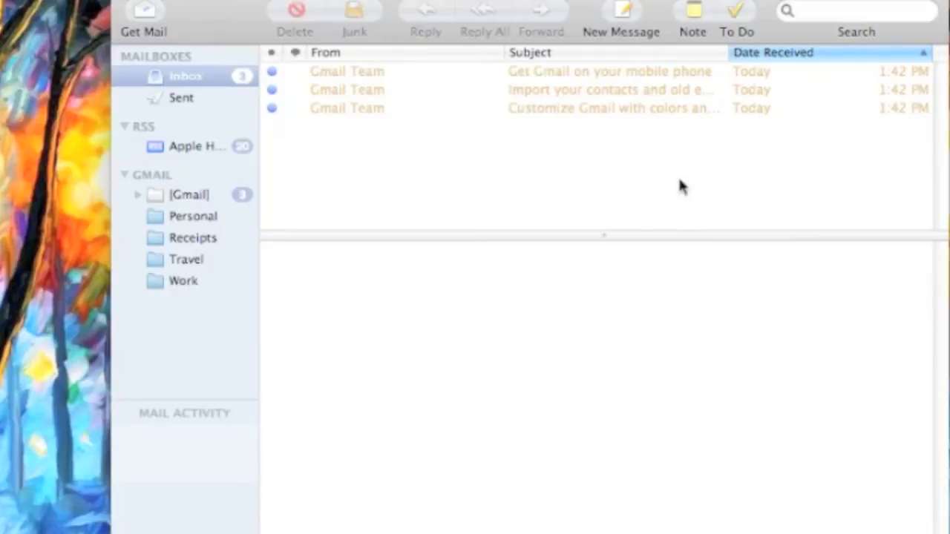
{"action": "mouse_move", "coordinate": [735, 146]}
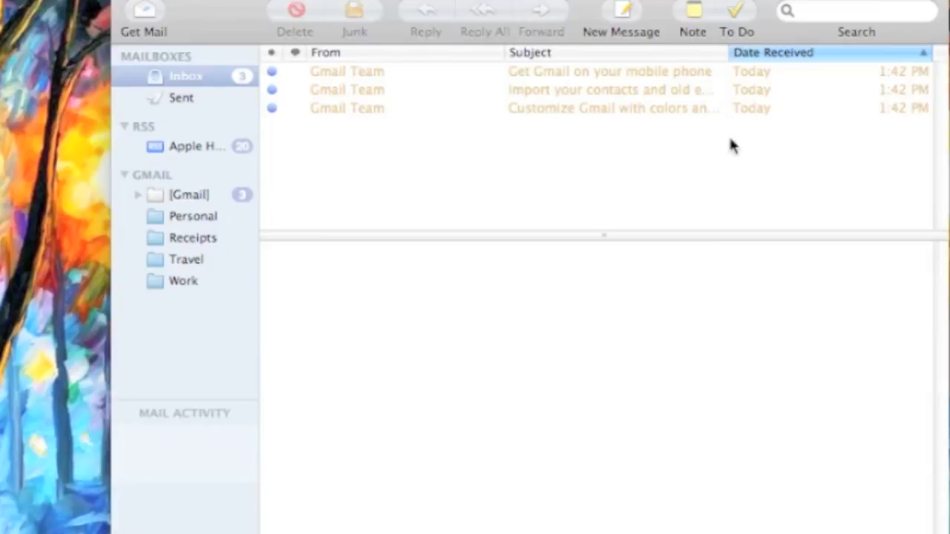
{"action": "mouse_move", "coordinate": [764, 191]}
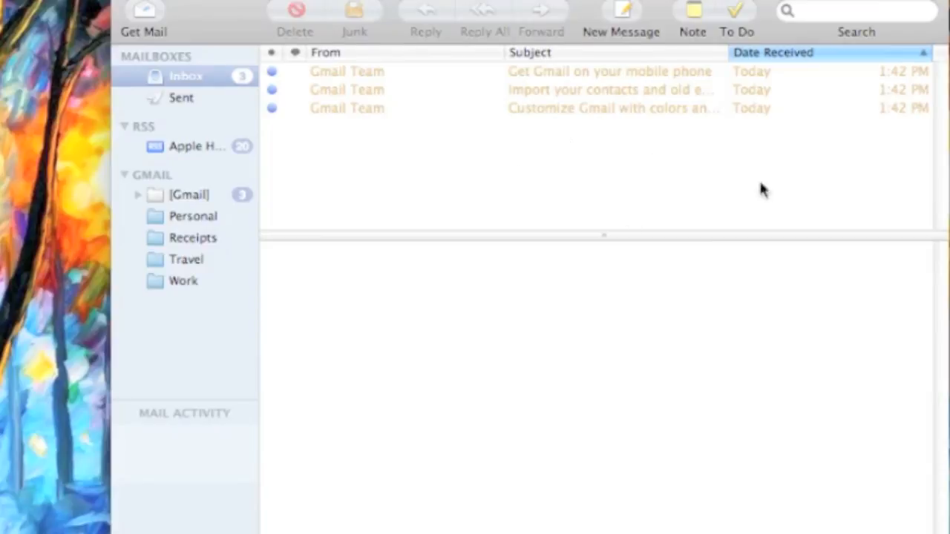
{"action": "mouse_move", "coordinate": [621, 329]}
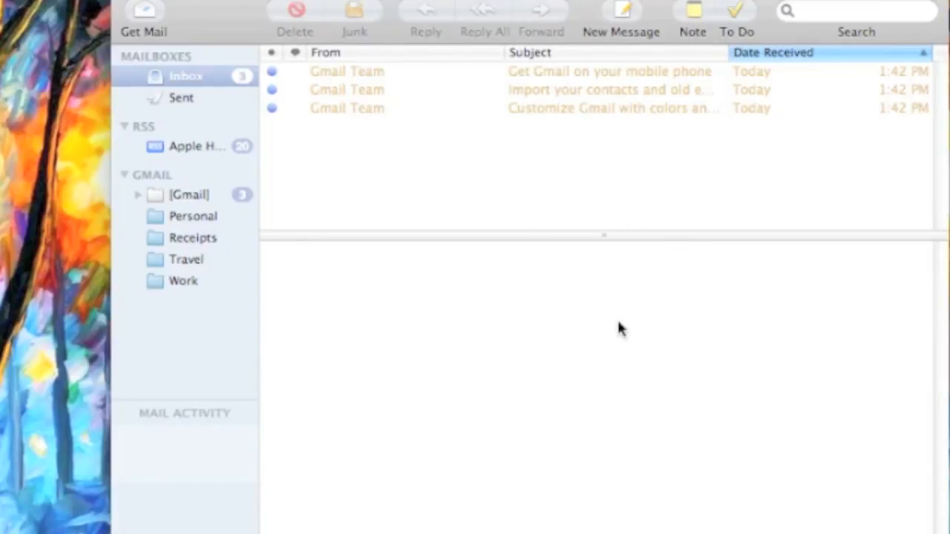
{"action": "mouse_move", "coordinate": [671, 248]}
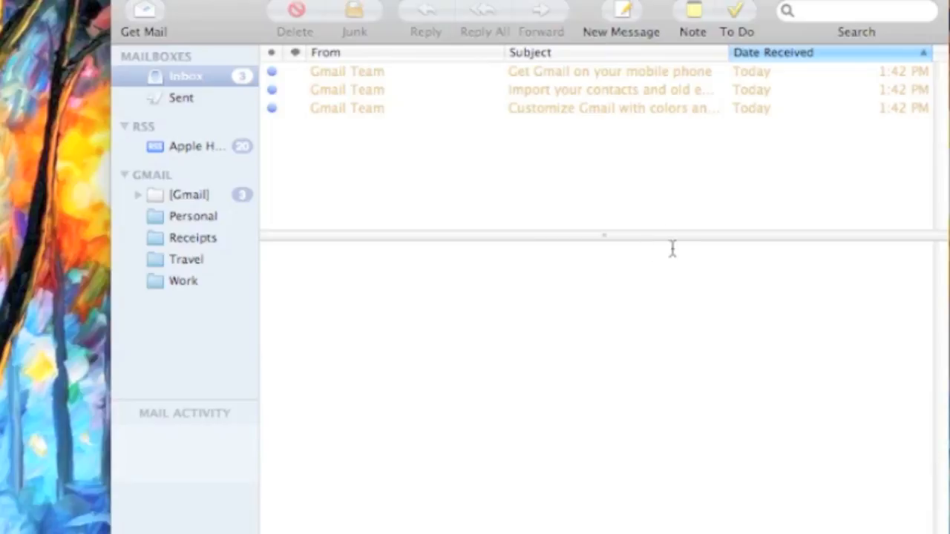